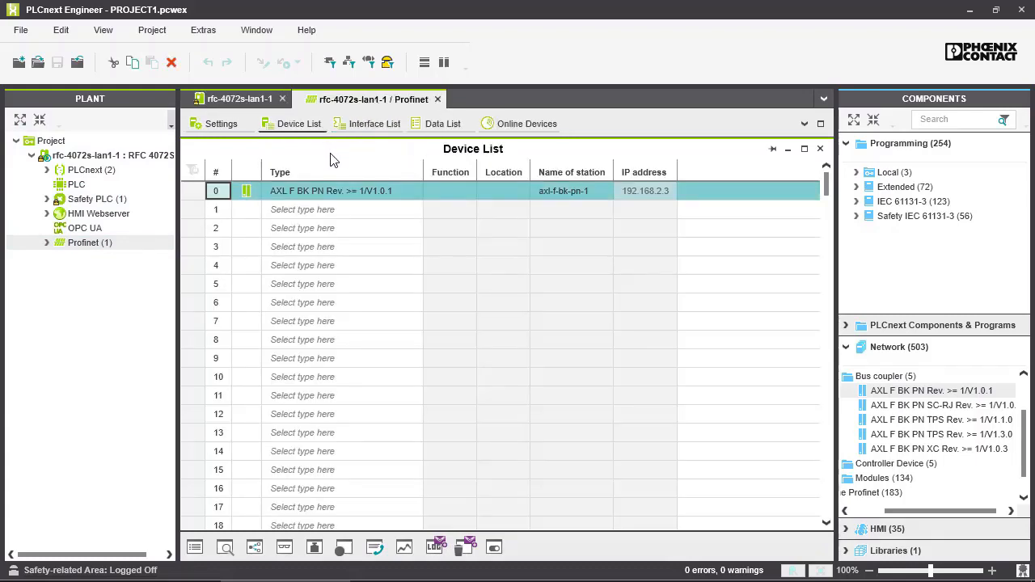
mouse_move(315, 169)
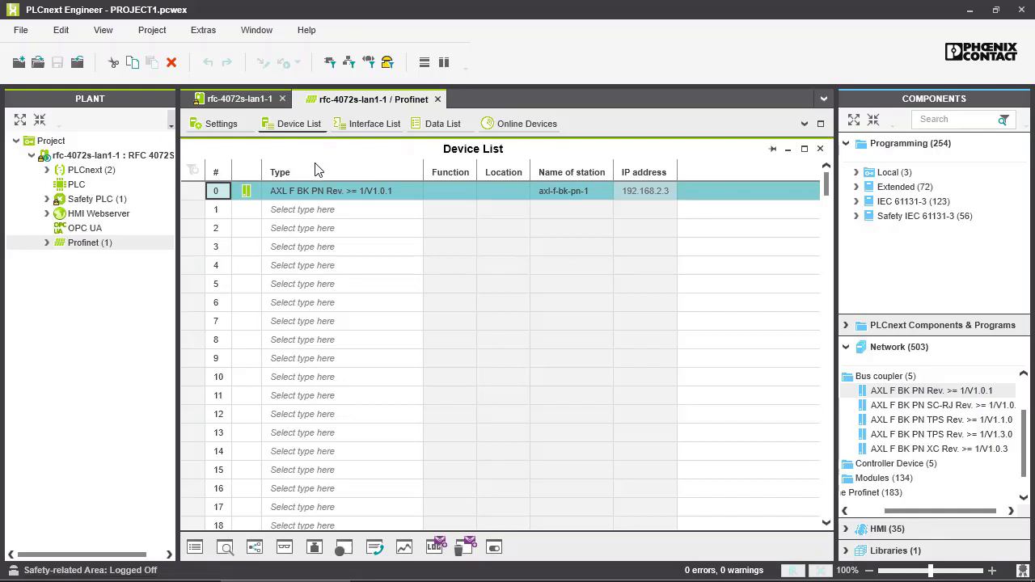
mouse_move(295, 149)
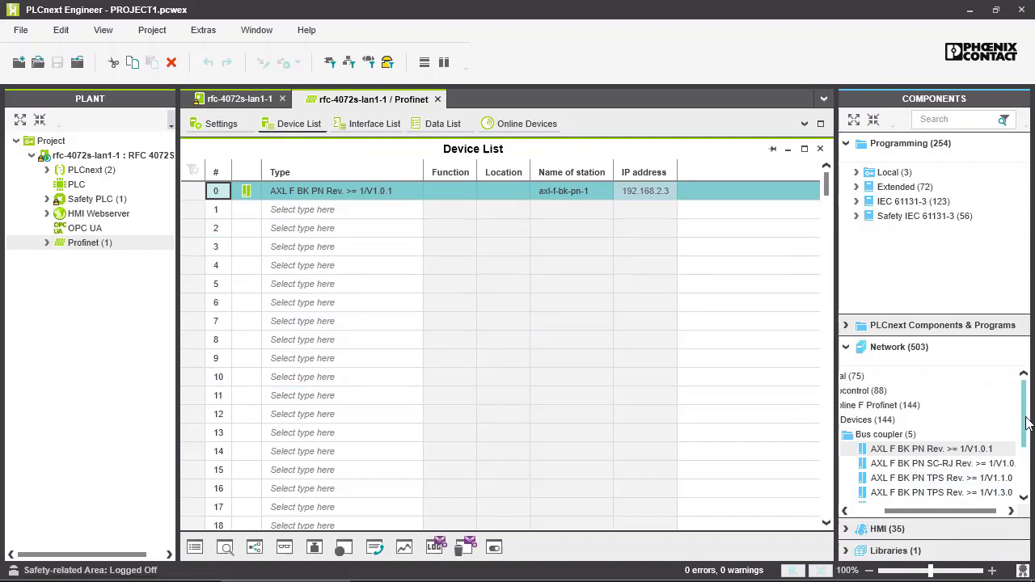
List the online PROFINET devices, confirming axl-f-bk-pn-1 is reachable at 192.168.2.3
scroll("down", 3)
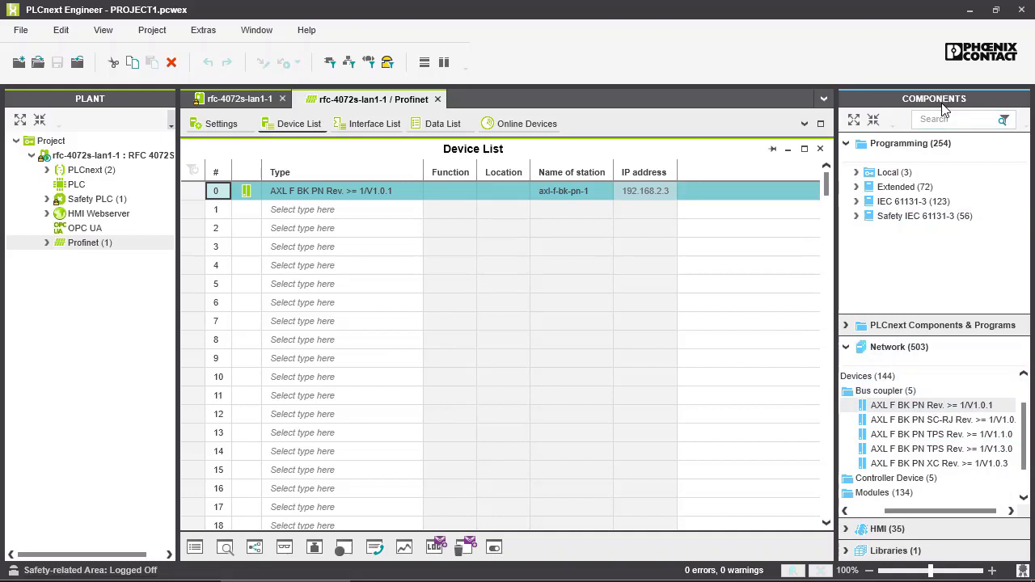
mouse_move(885, 391)
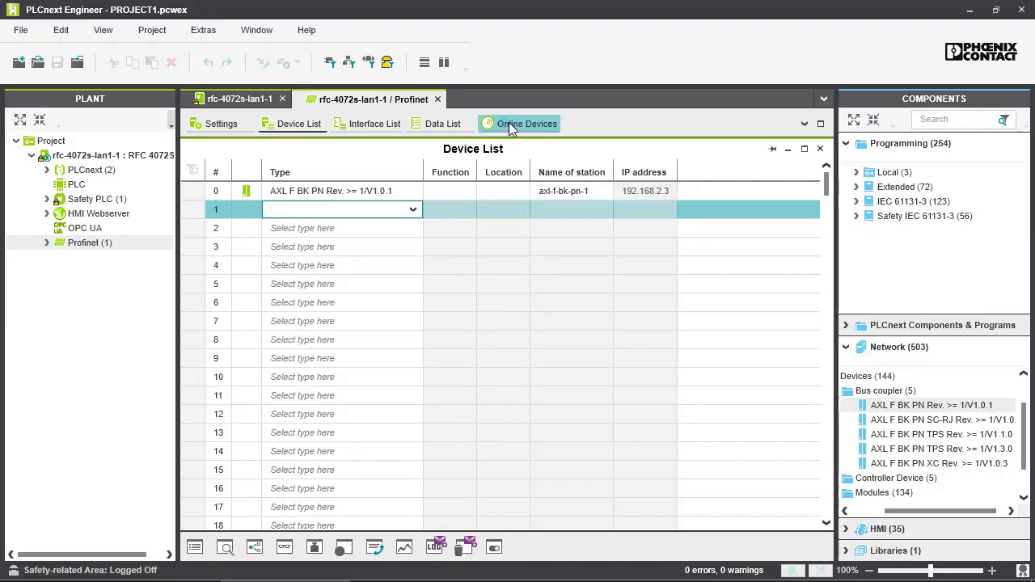
left_click(526, 123)
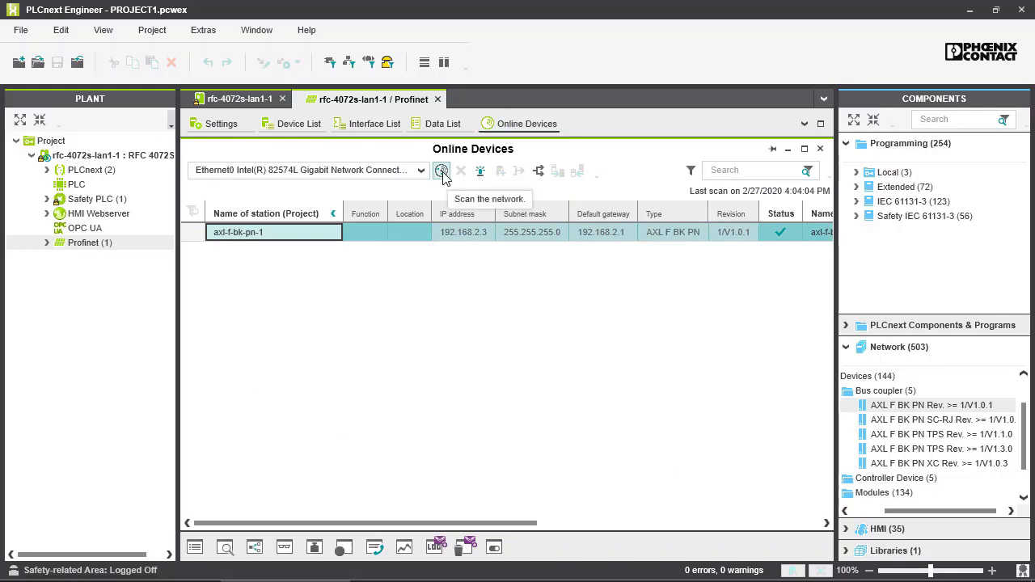
mouse_move(621, 334)
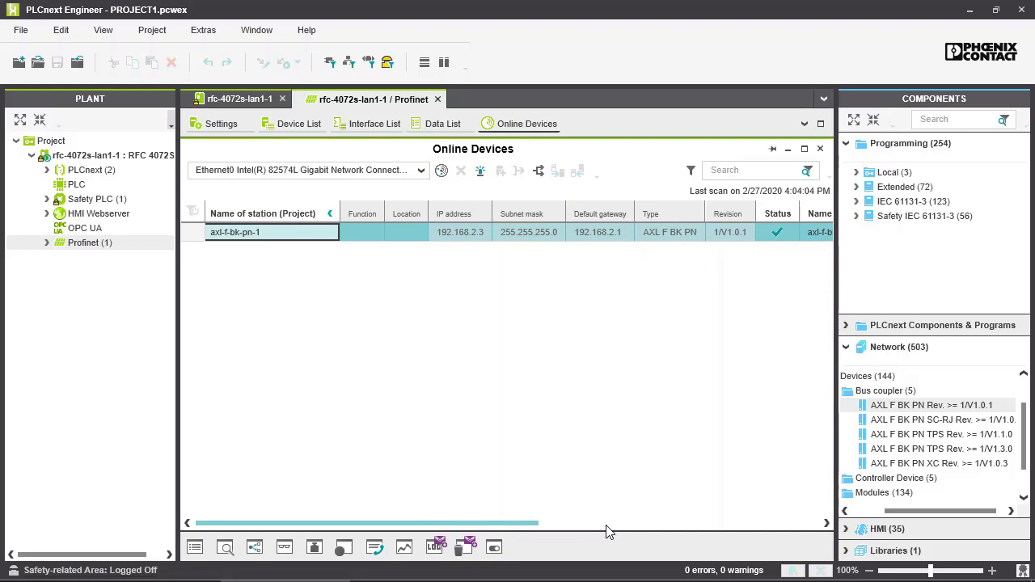
scroll("right", 3)
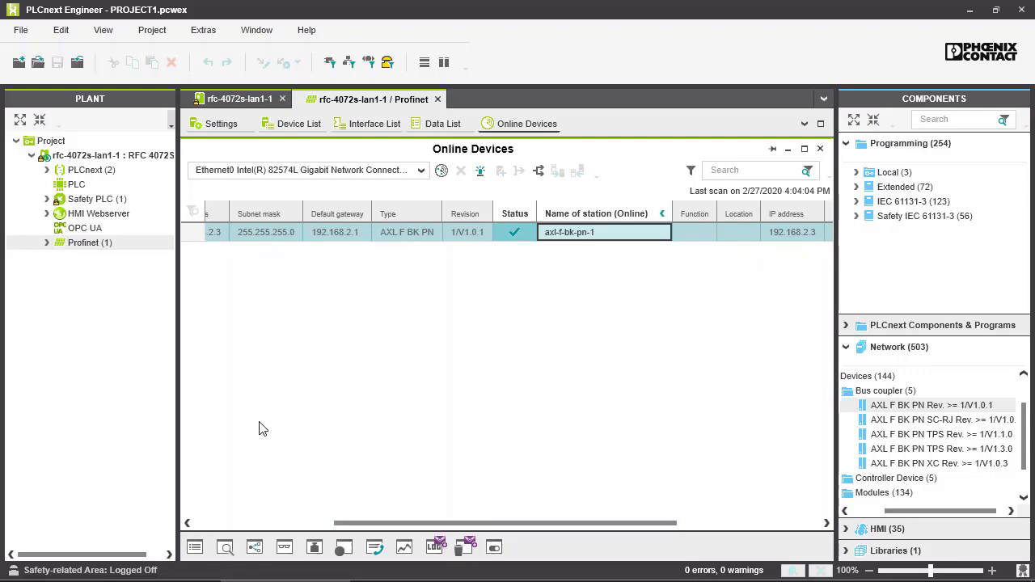
mouse_move(525, 249)
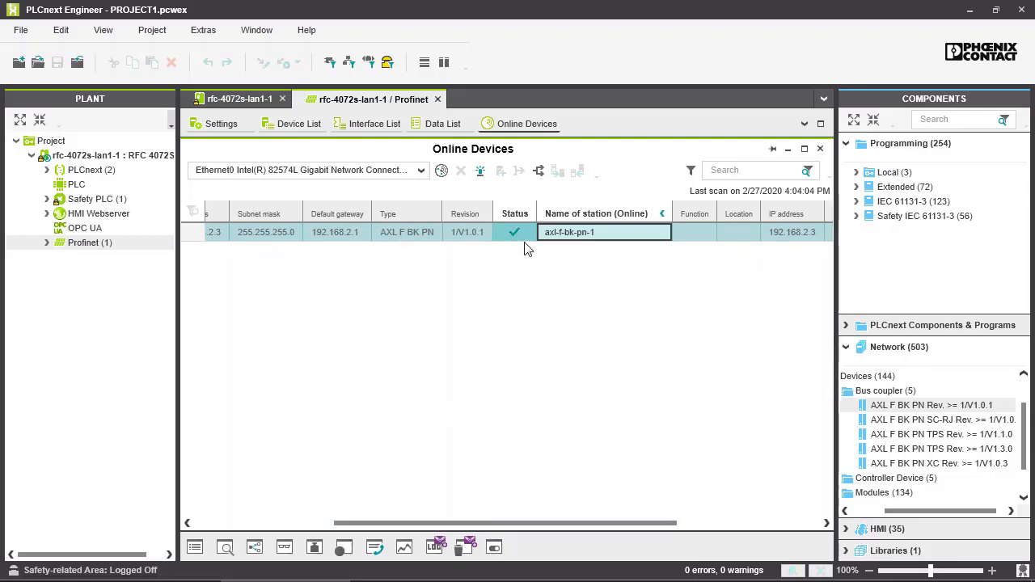
mouse_move(358, 440)
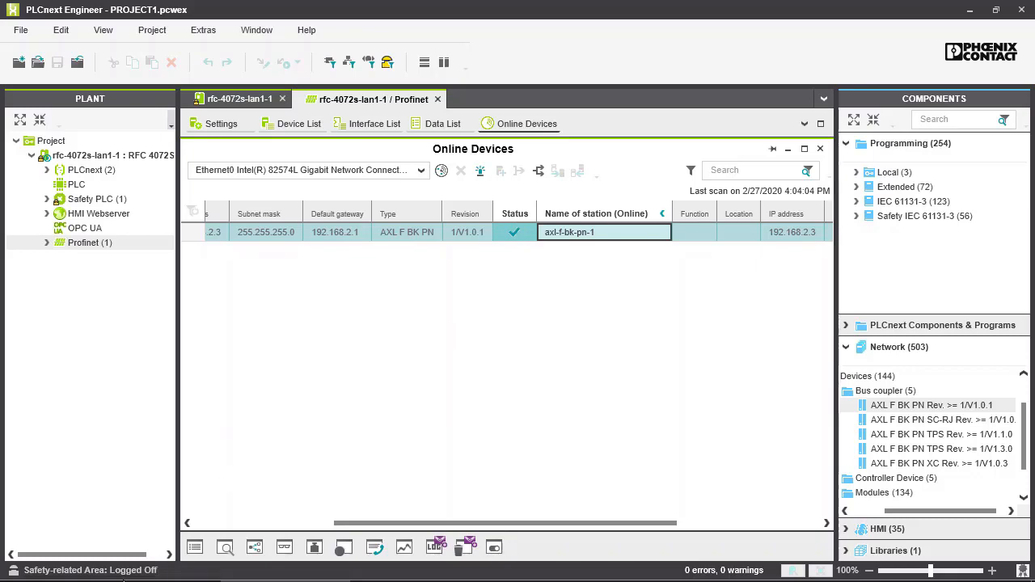
Review RFC 4072S Profinet Overview, then the Device List showing AXL-F-BK-PN-1 active at 192.168.2.3
left_click(105, 570)
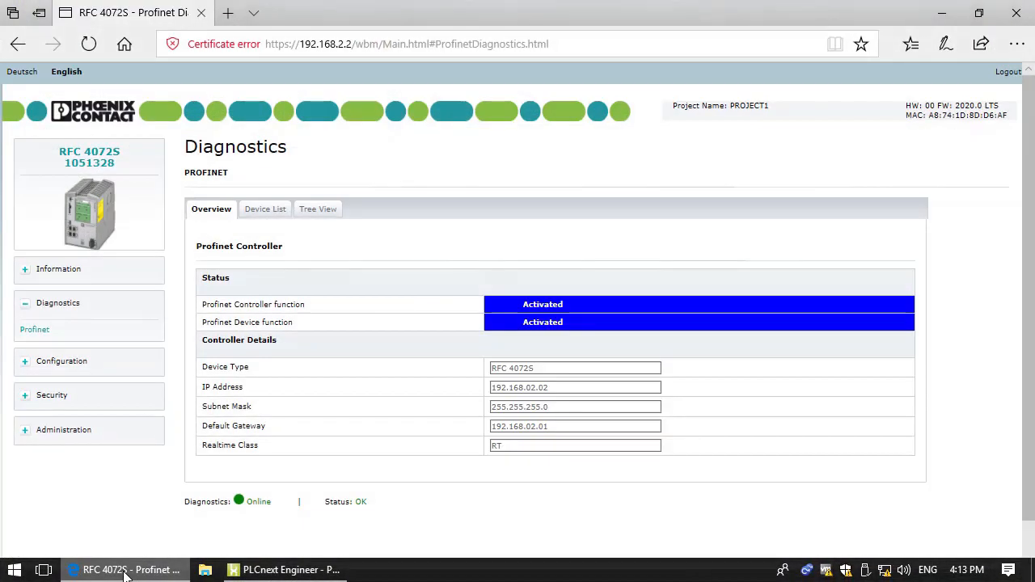
mouse_move(275, 133)
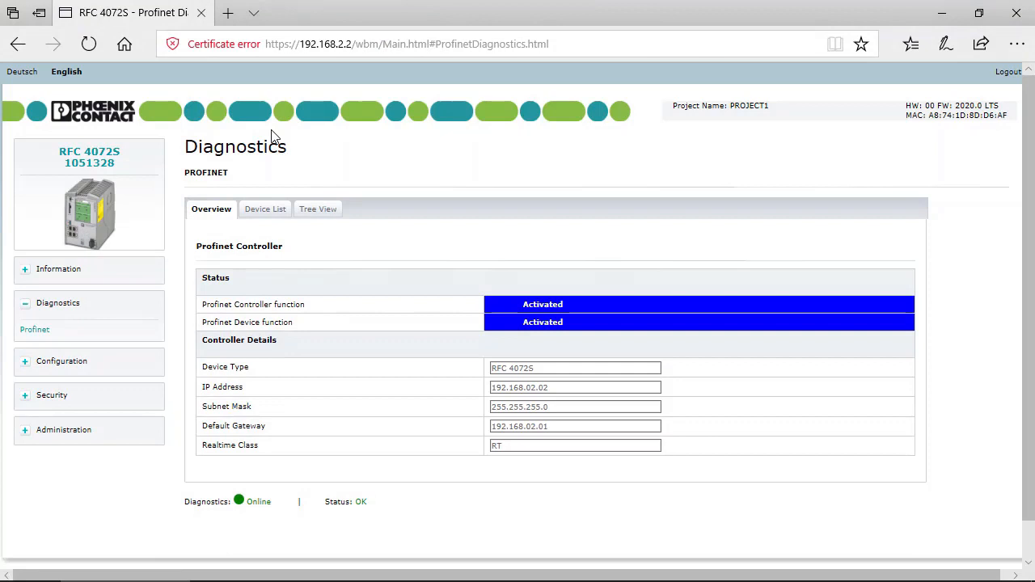
mouse_move(58, 302)
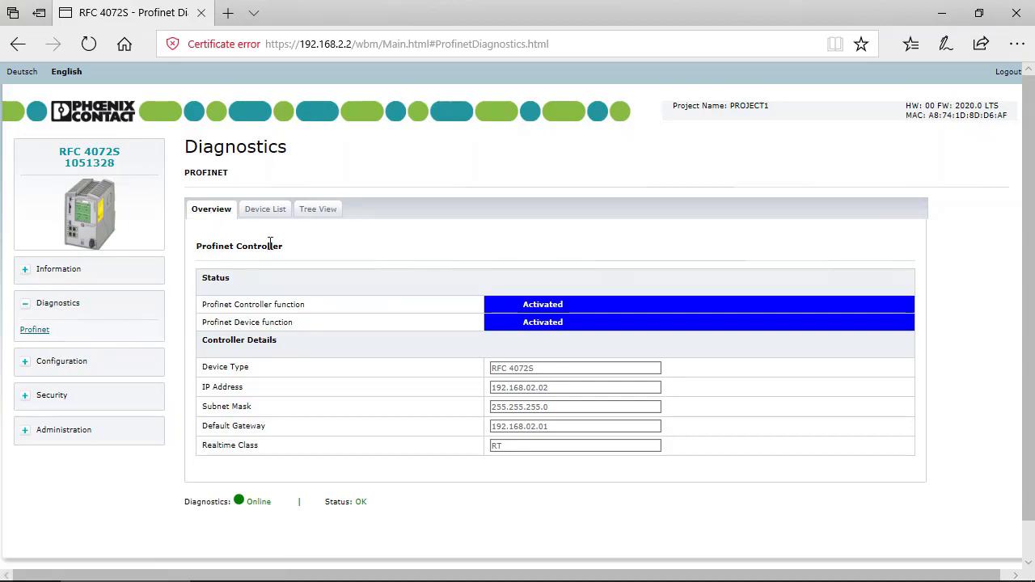
mouse_move(250, 242)
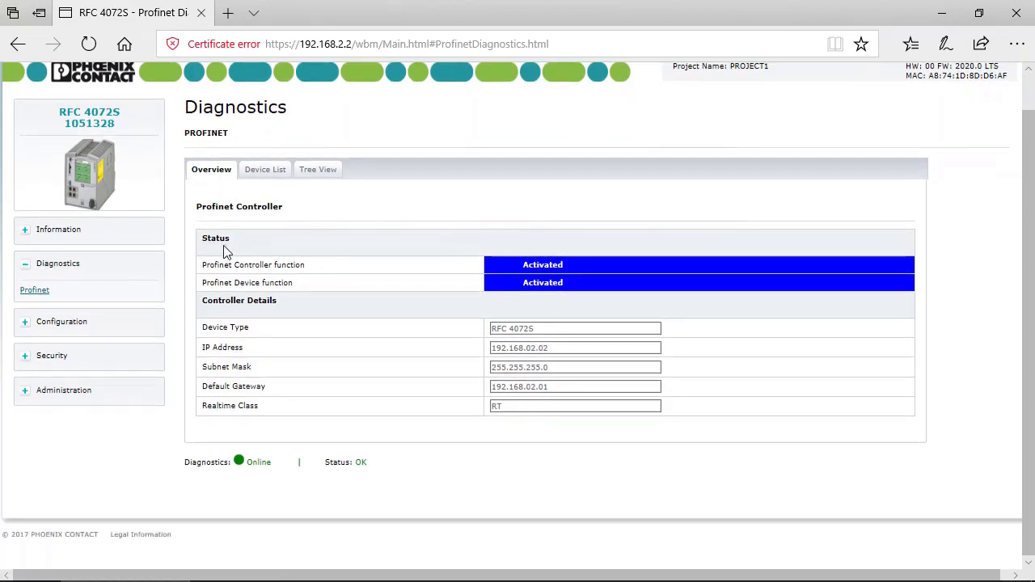
mouse_move(240, 282)
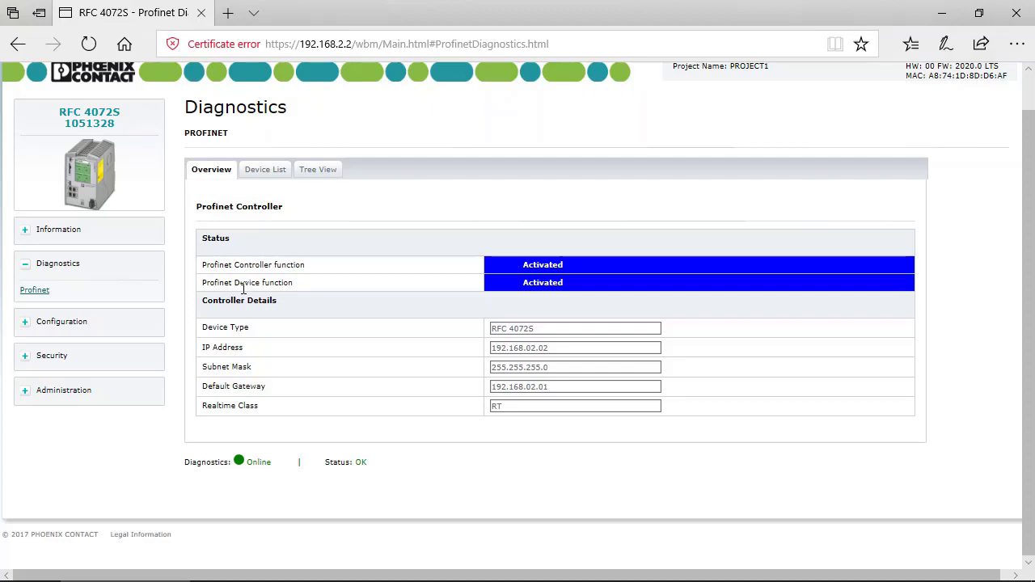
mouse_move(356, 373)
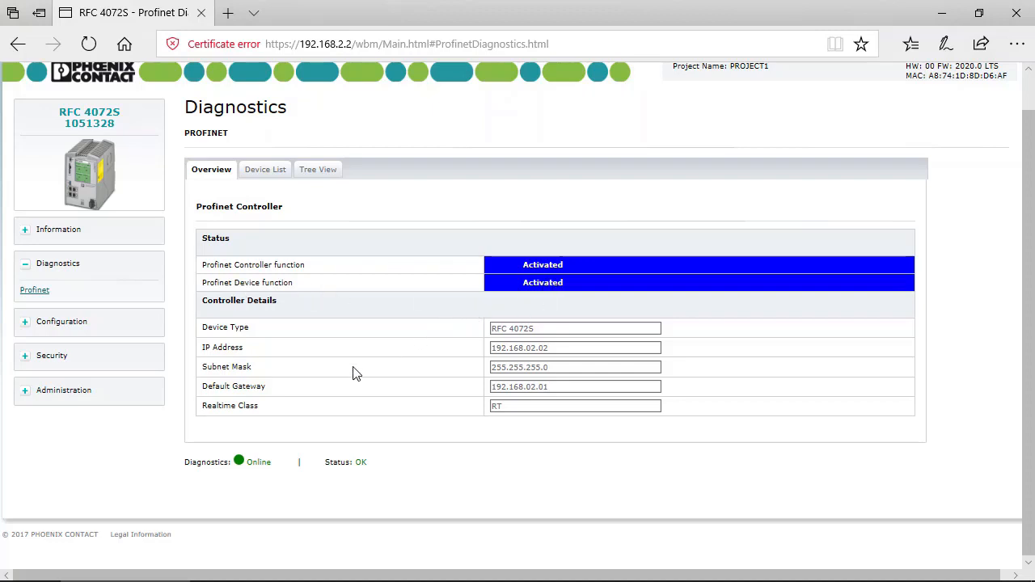
mouse_move(279, 348)
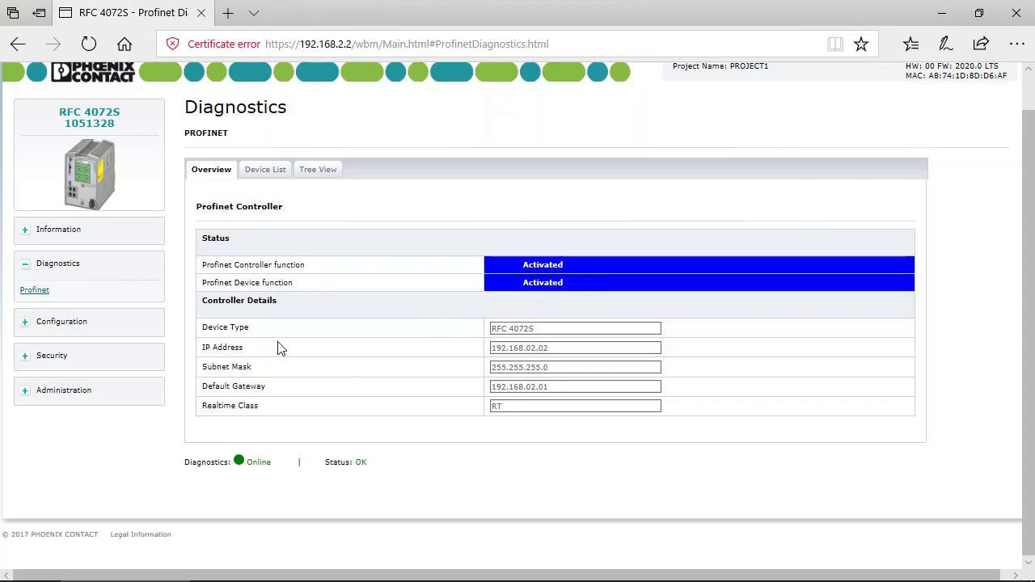
mouse_move(248, 337)
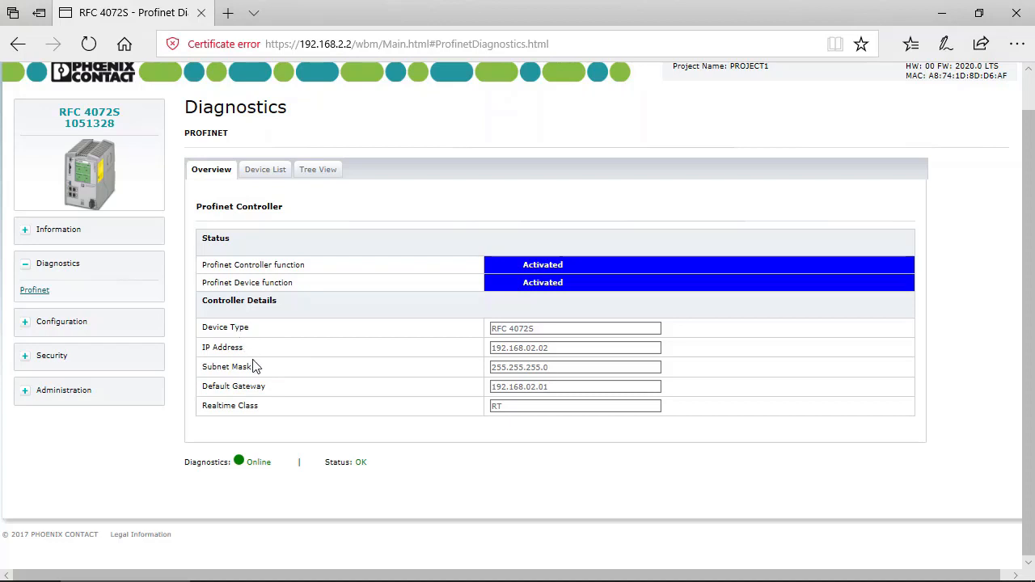
mouse_move(266, 205)
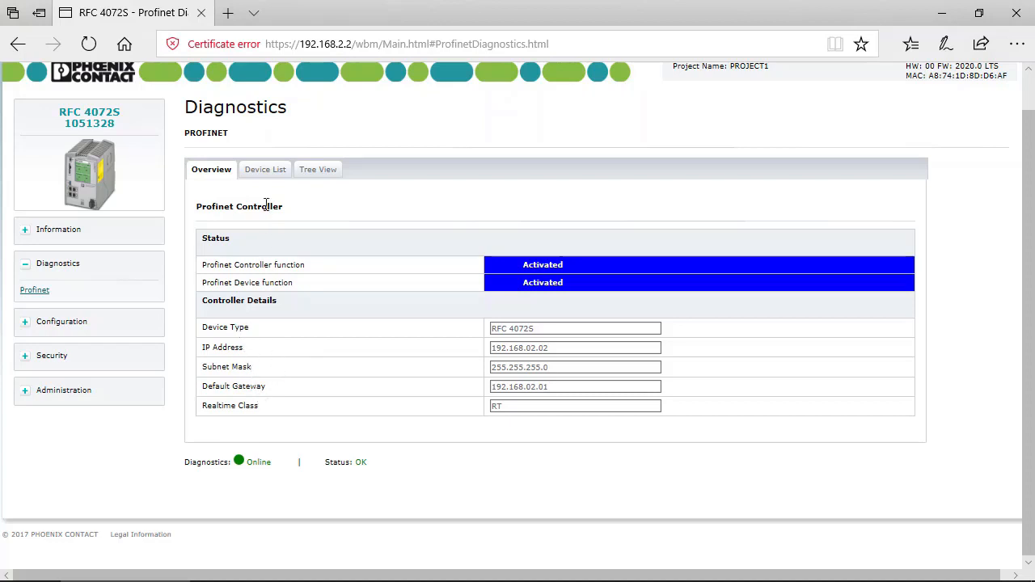
left_click(264, 169)
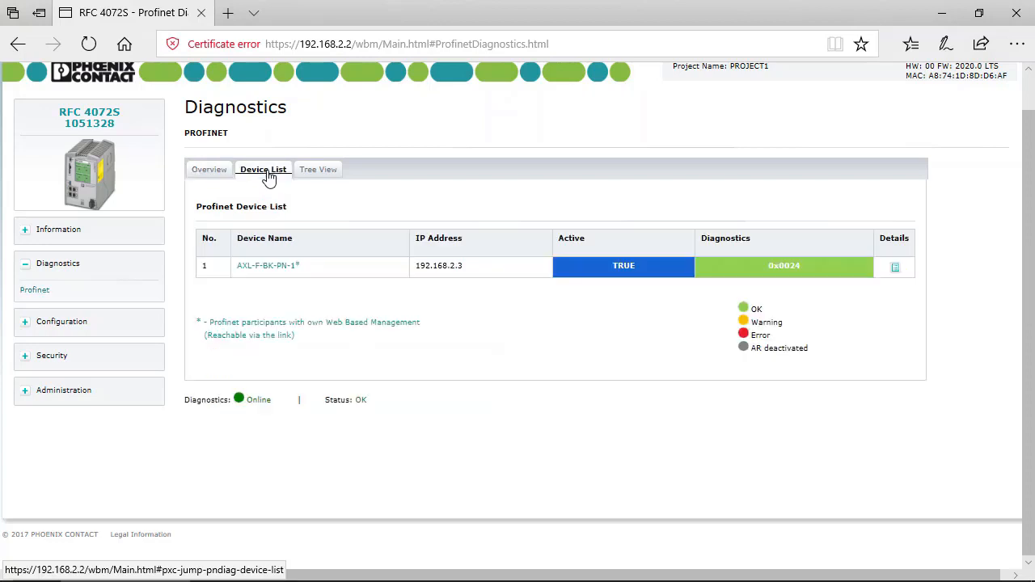
mouse_move(404, 335)
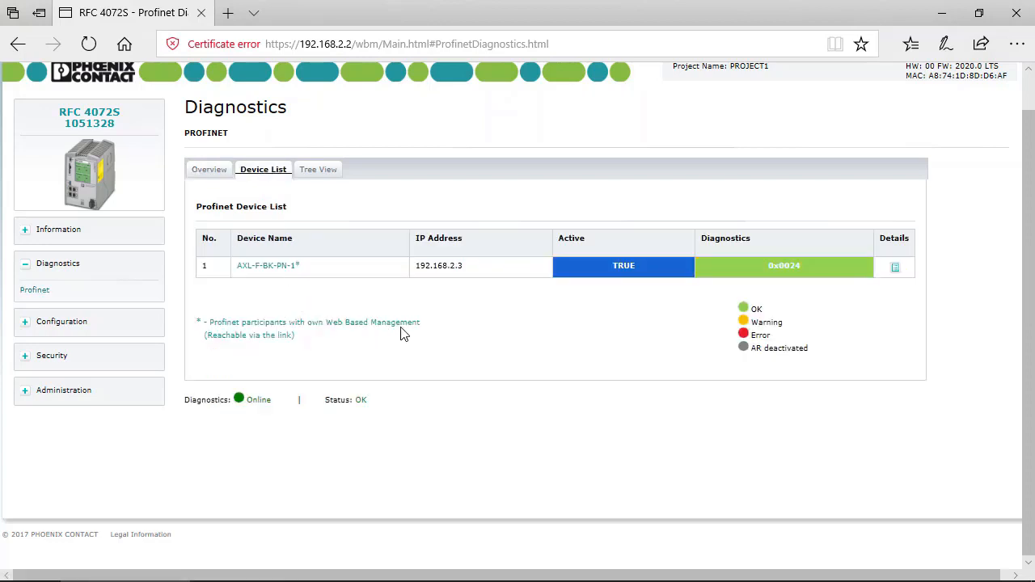
mouse_move(315, 305)
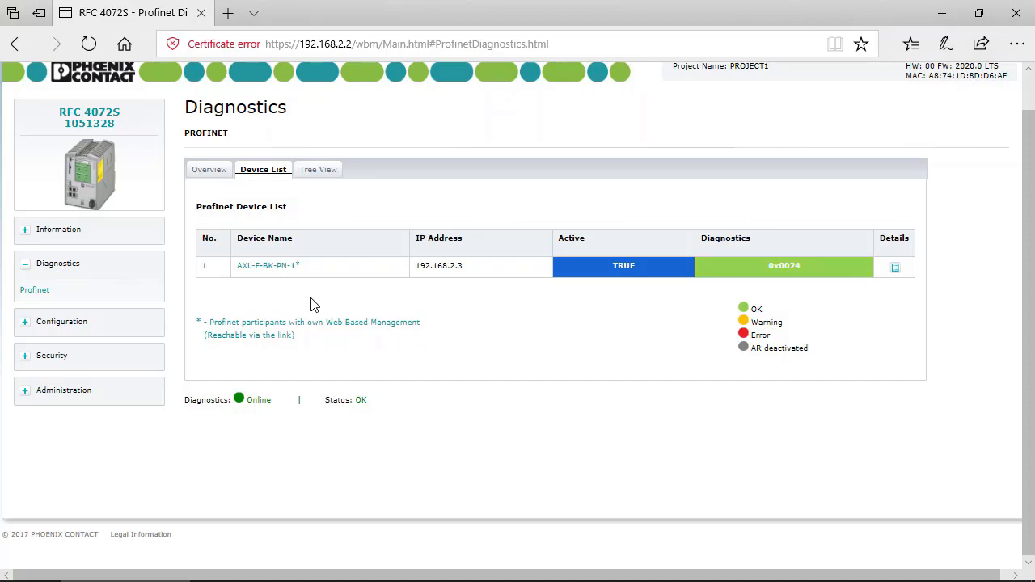
mouse_move(283, 291)
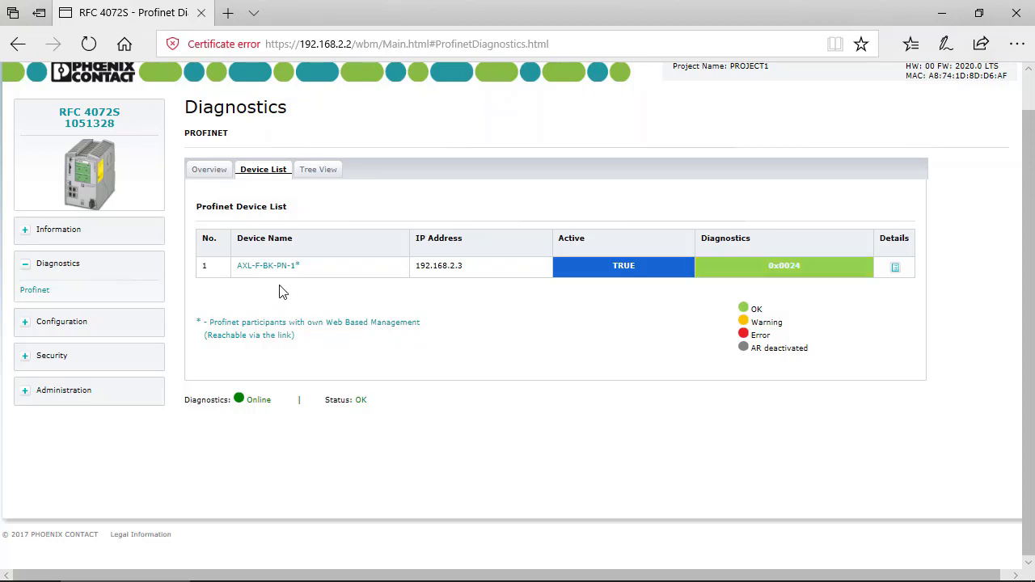
mouse_move(268, 265)
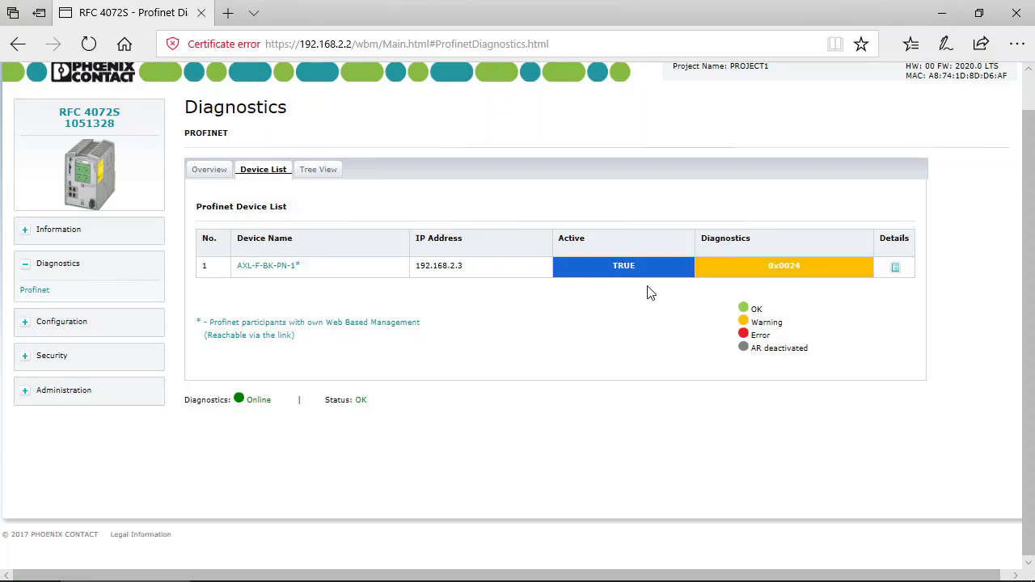
mouse_move(781, 303)
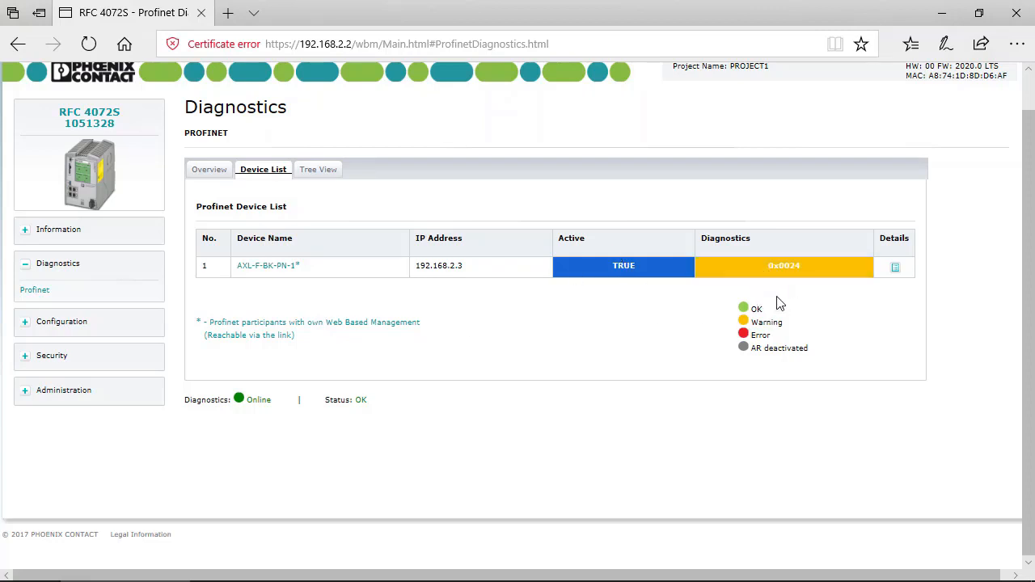
mouse_move(793, 318)
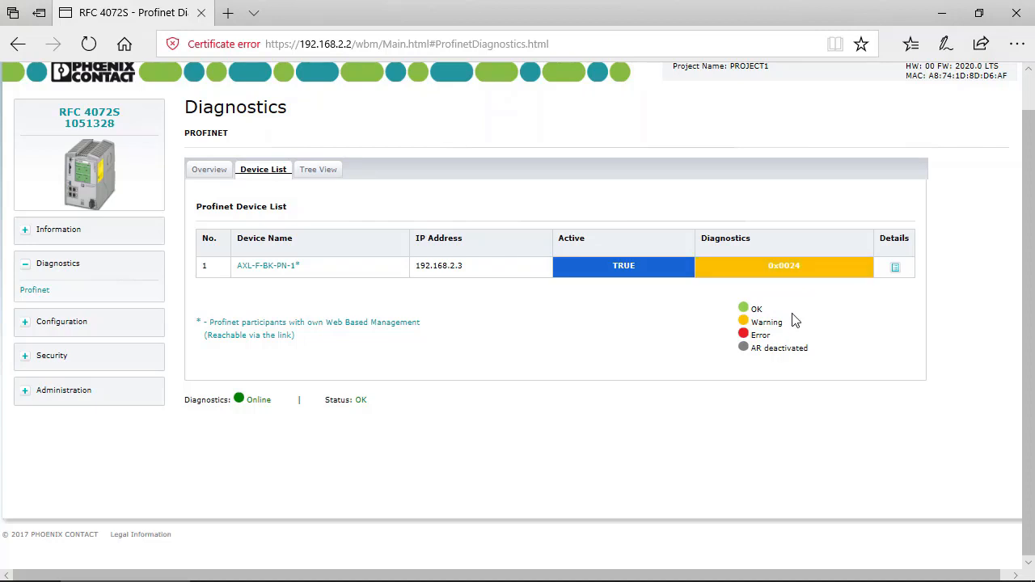
mouse_move(906, 293)
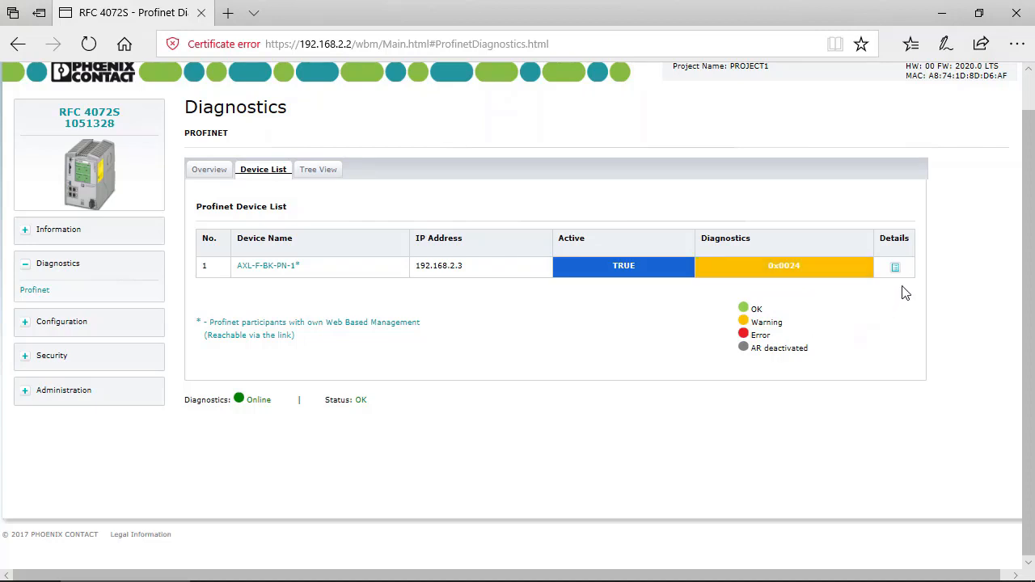
mouse_move(895, 267)
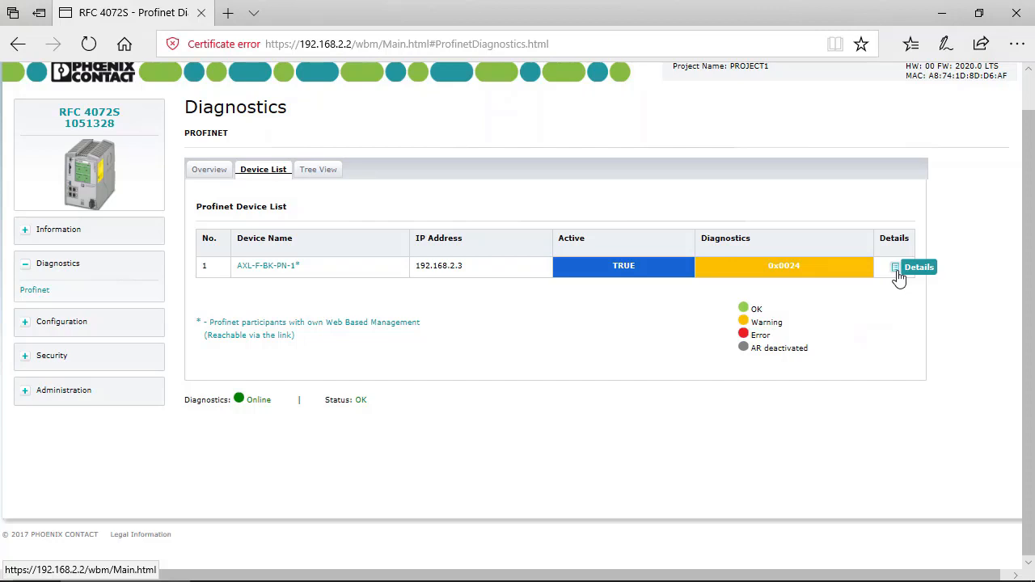
mouse_move(889, 270)
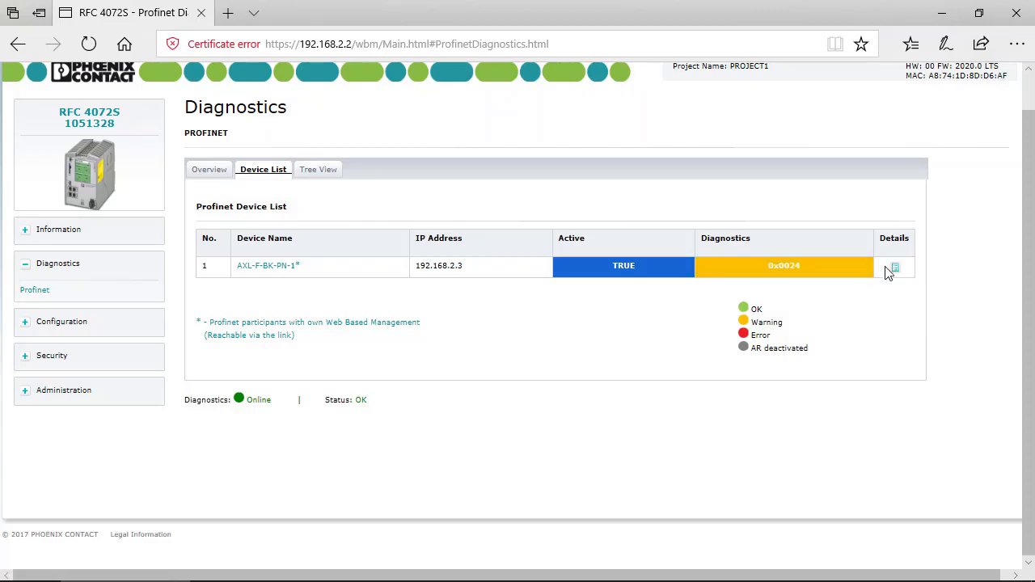
Open AXL-F-BK-PN-1's Device Information explaining warning 0x0024
left_click(893, 267)
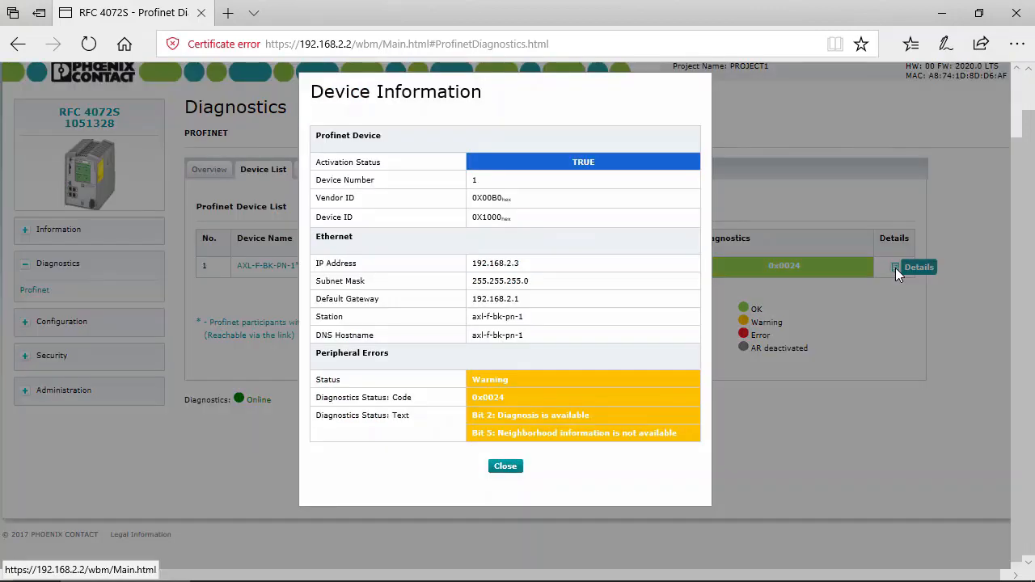
mouse_move(557, 176)
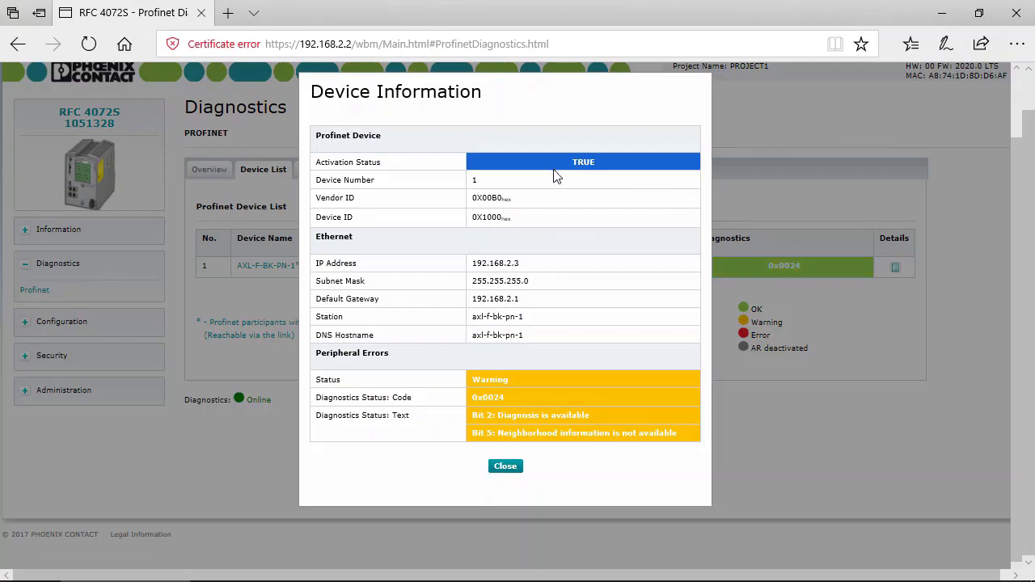
mouse_move(493, 263)
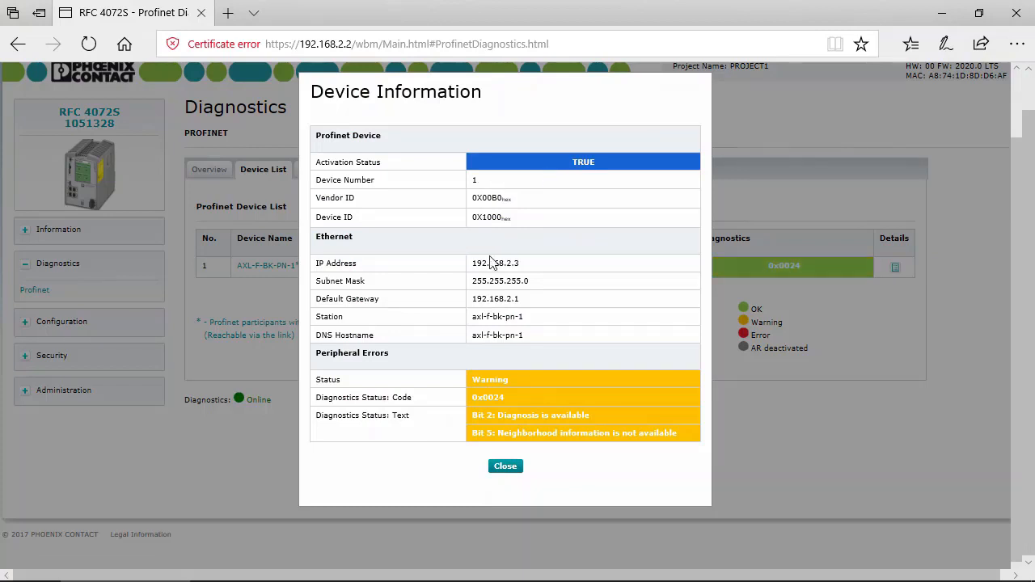
mouse_move(427, 245)
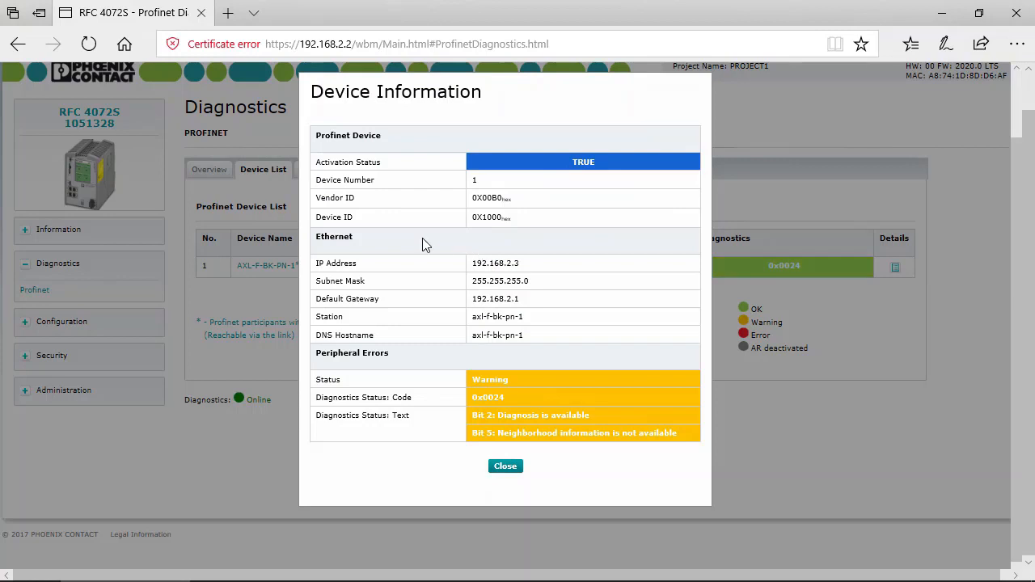
mouse_move(407, 298)
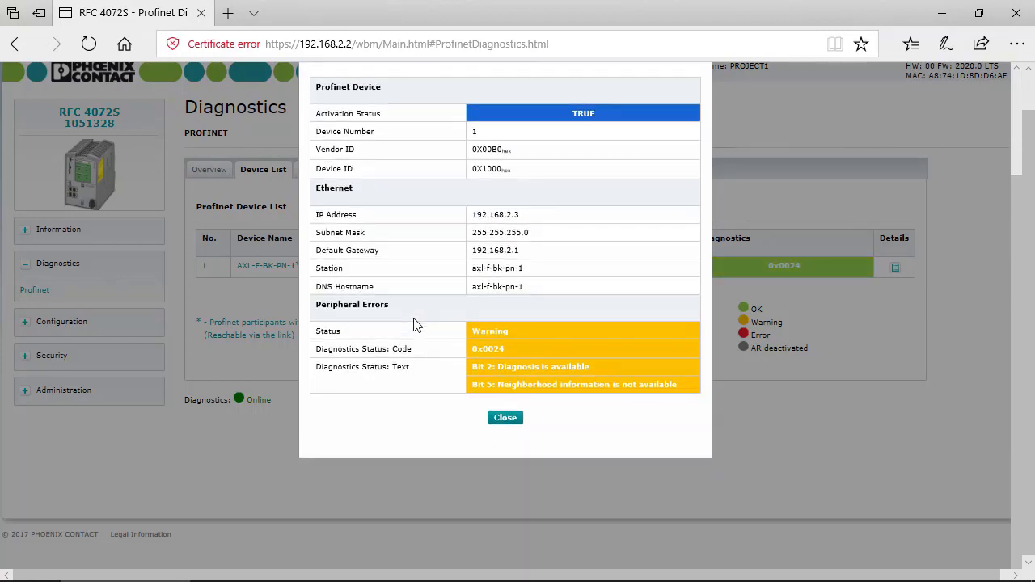
mouse_move(505, 418)
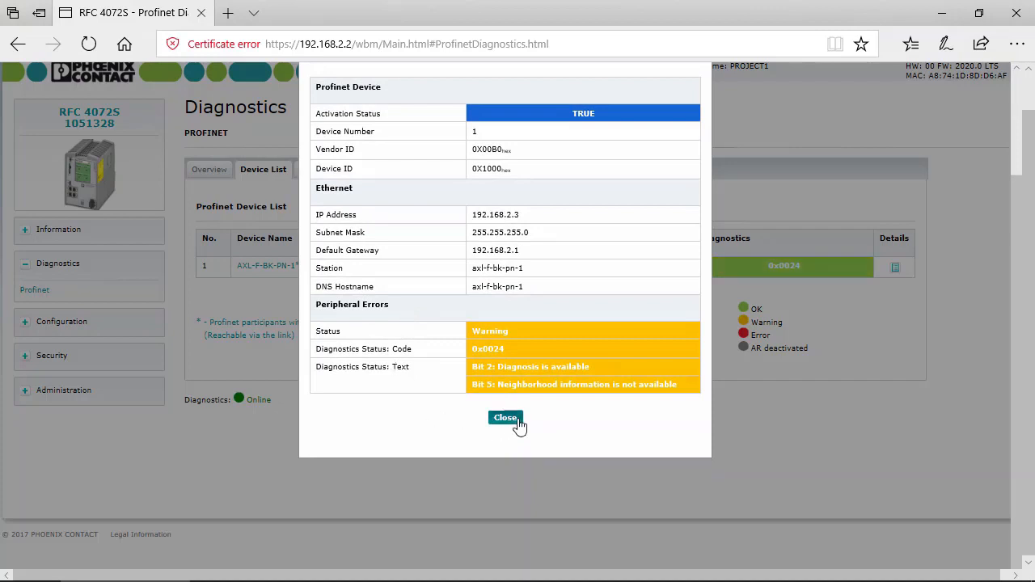
mouse_move(399, 378)
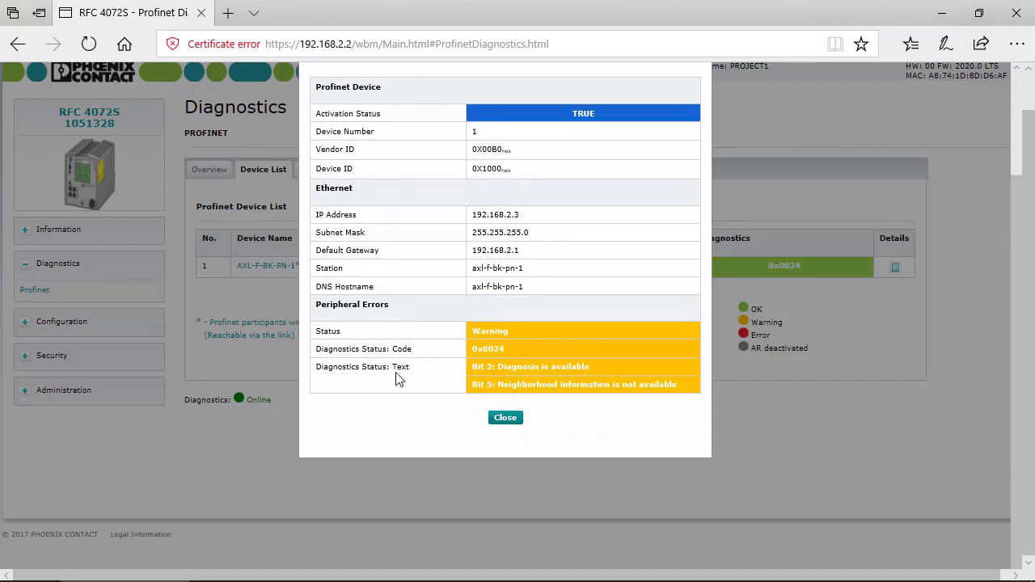
mouse_move(525, 338)
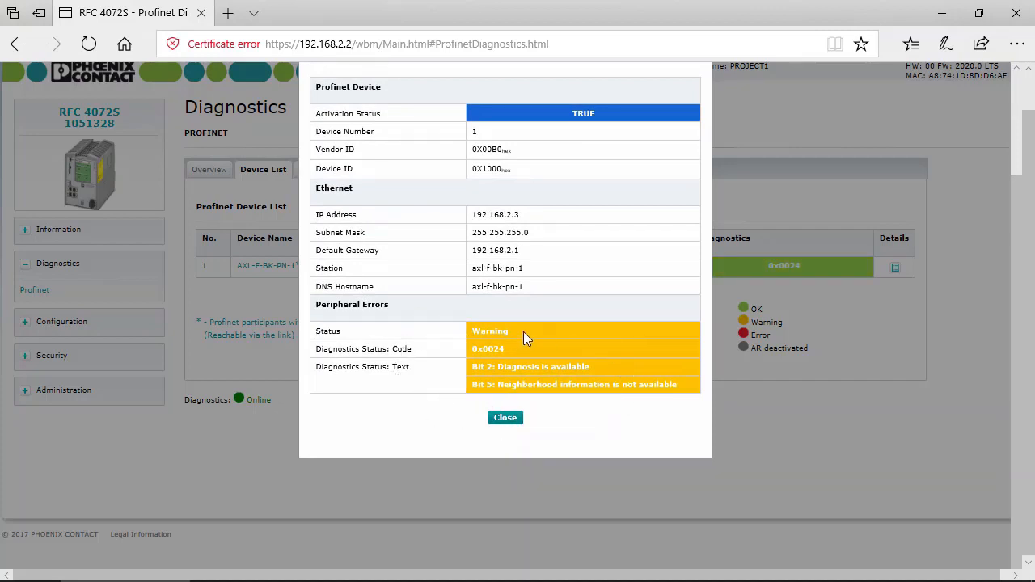
mouse_move(397, 335)
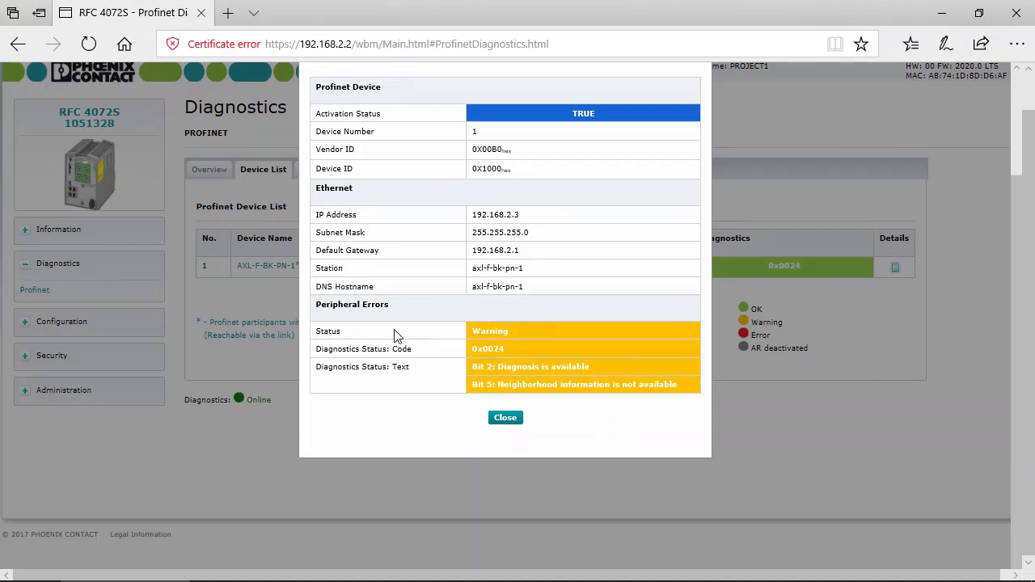
mouse_move(344, 362)
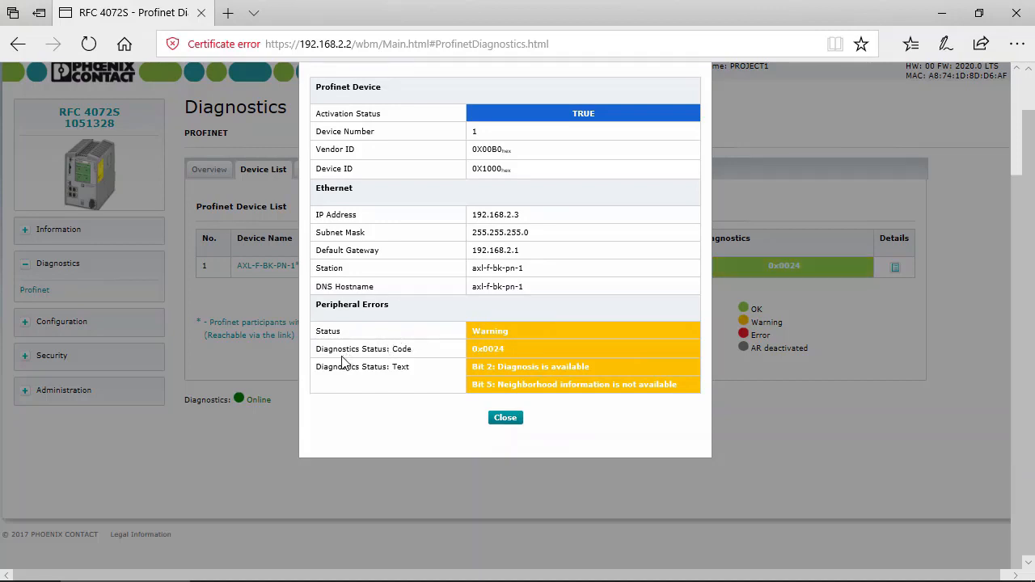
mouse_move(350, 392)
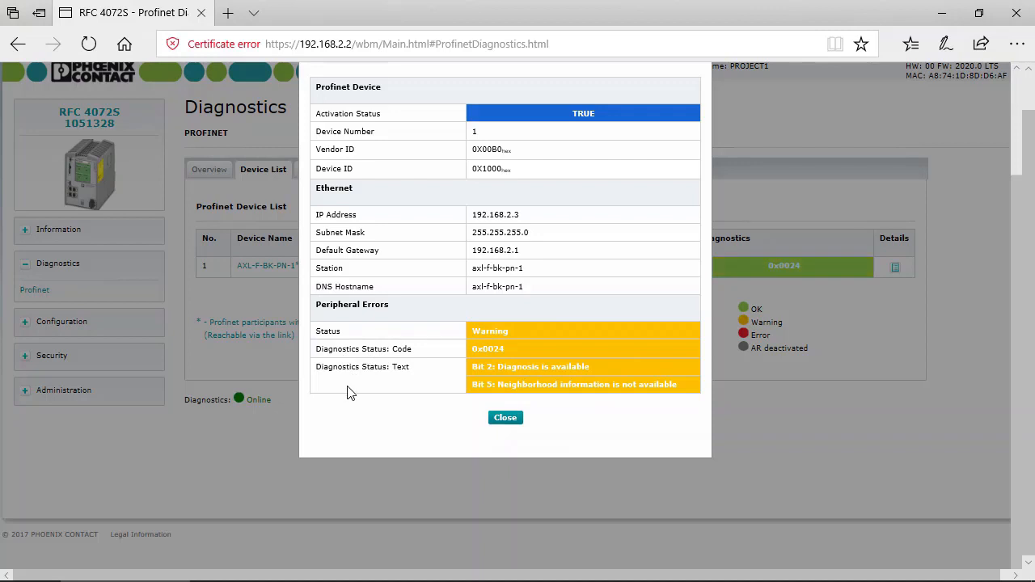
mouse_move(548, 382)
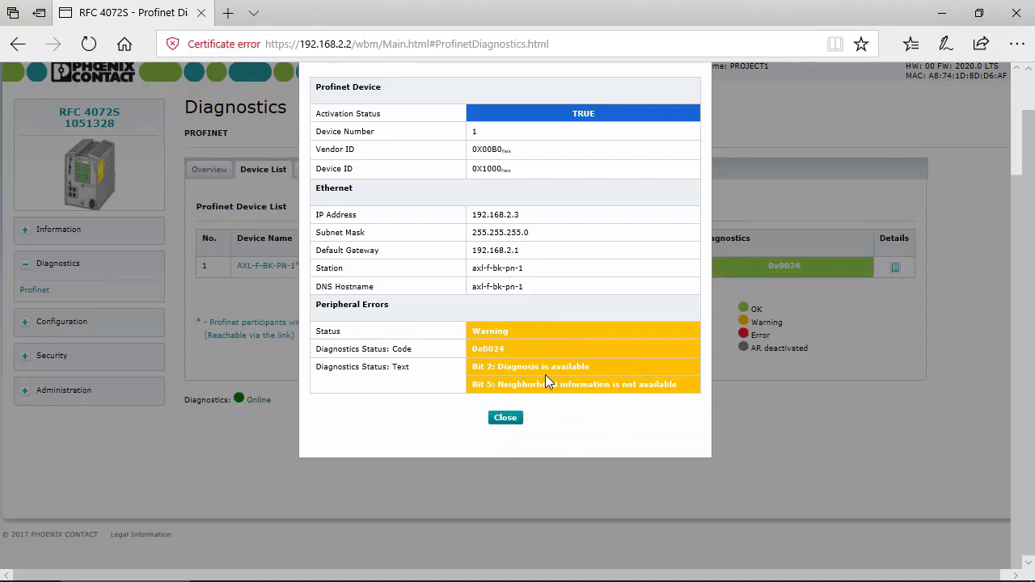
Close AXL-F-BK-PN-1's Device Information dialog
left_click(505, 417)
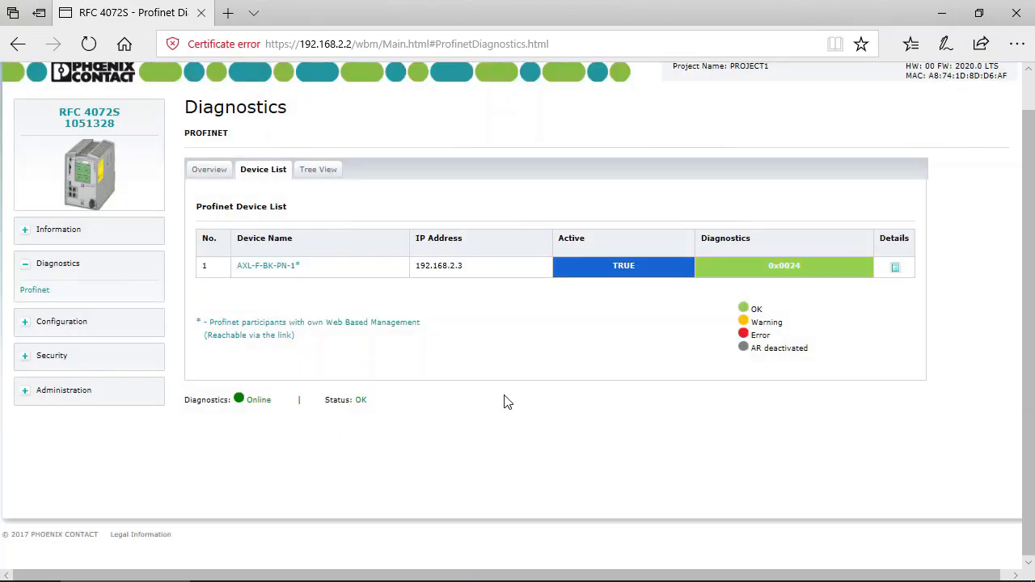
mouse_move(268, 282)
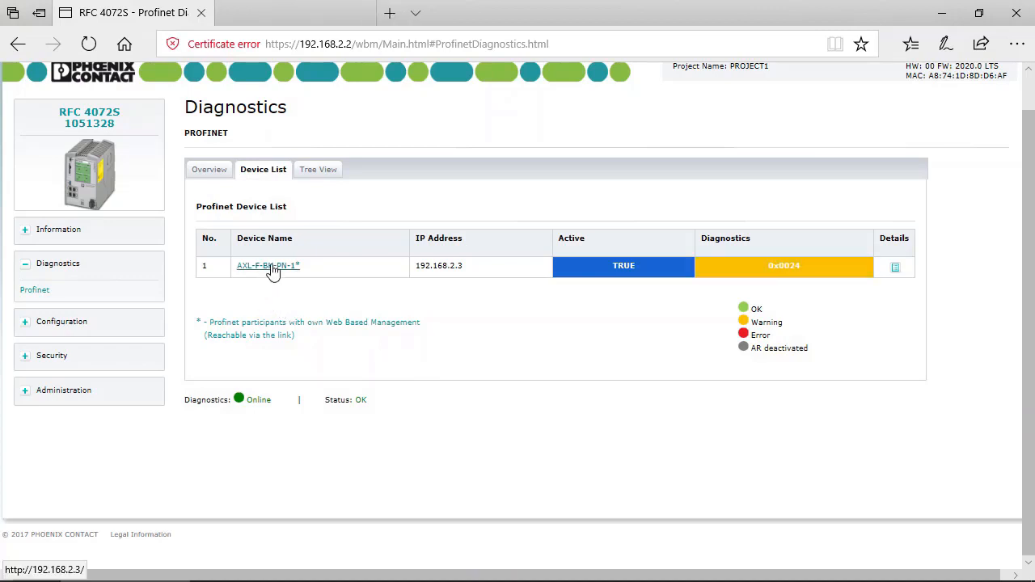
Open the AXL-F-BK-PN-1 web pages and view its General Data and Technical Data
left_click(267, 266)
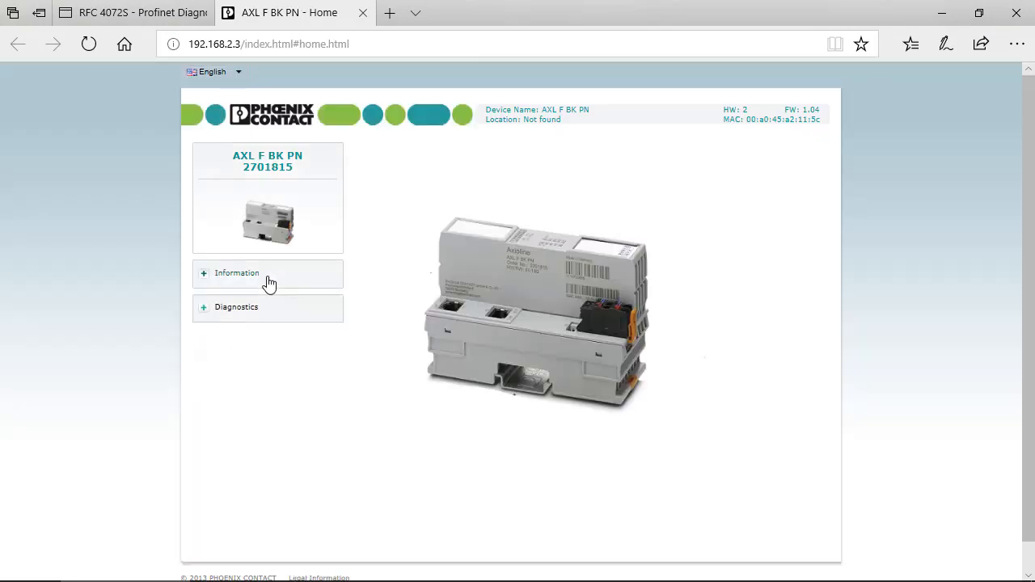
left_click(237, 272)
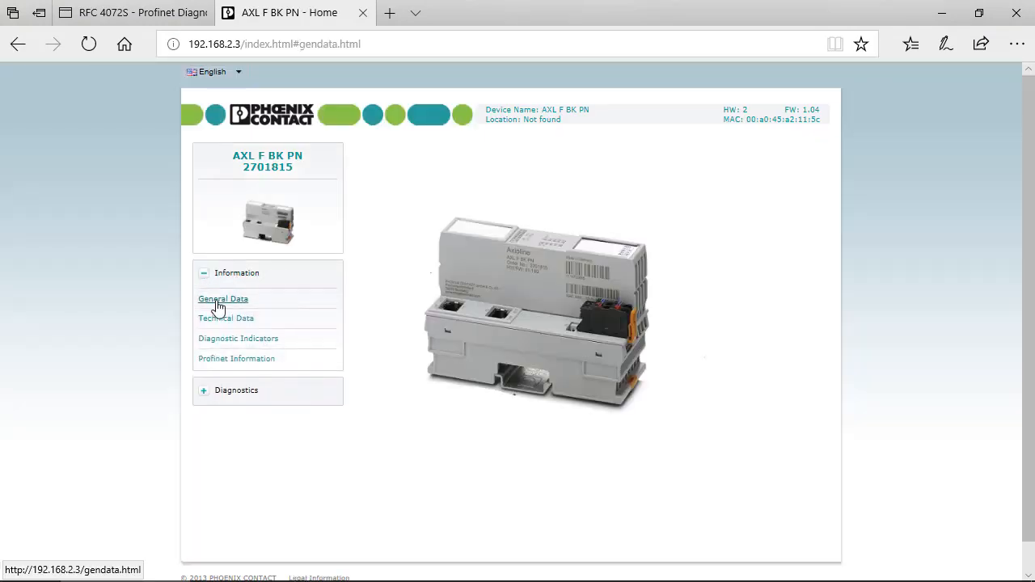
left_click(223, 298)
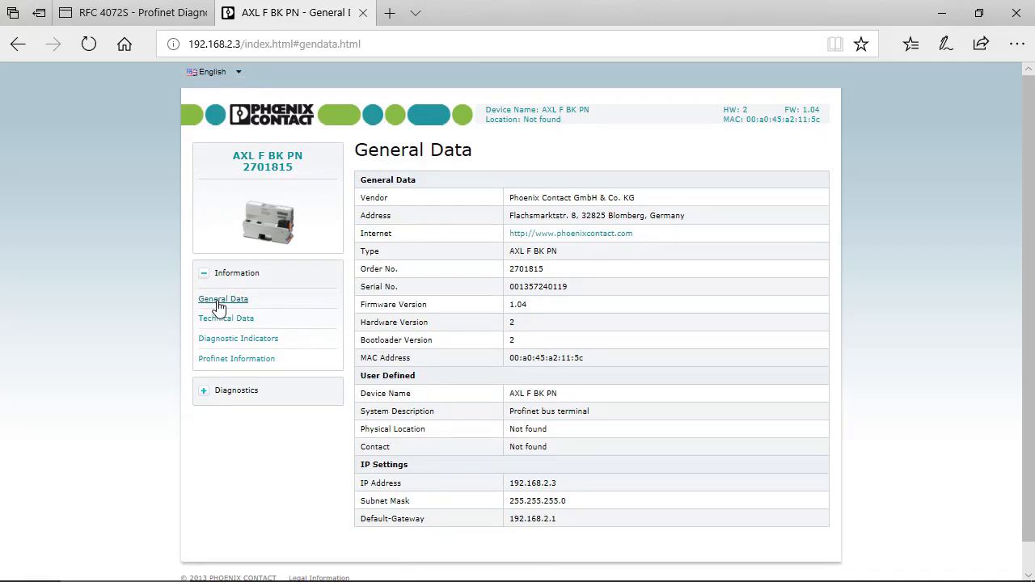
left_click(226, 317)
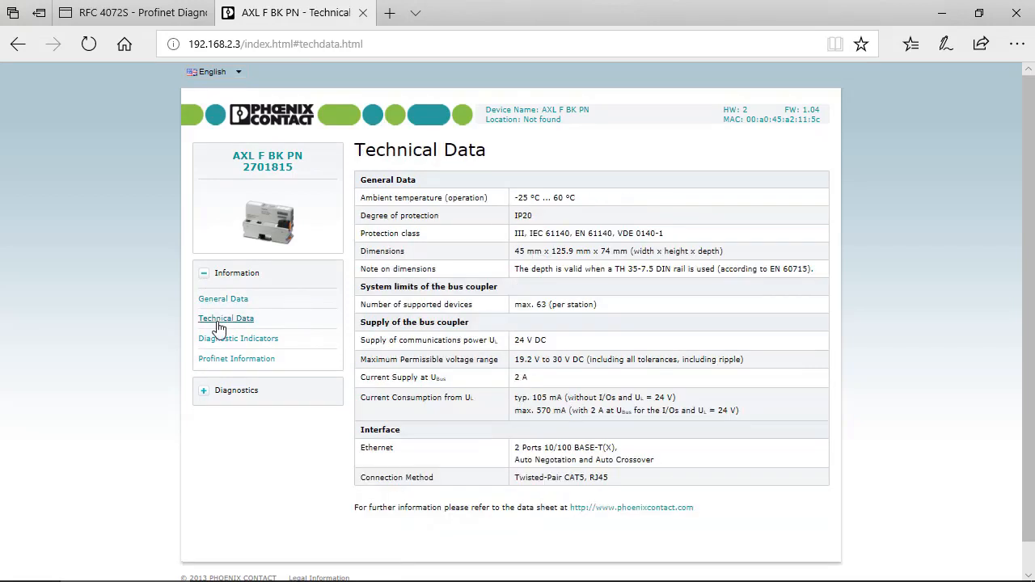
mouse_move(238, 338)
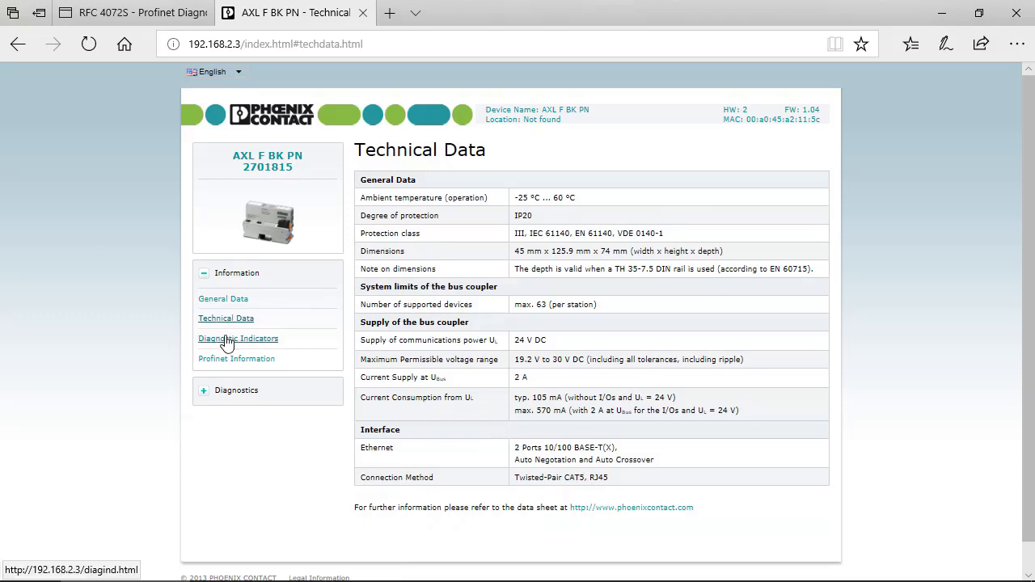
View Diagnostic Indicators and Profinet Information, then Bus Coupler diagnostics showing error 0x0a2f
left_click(238, 338)
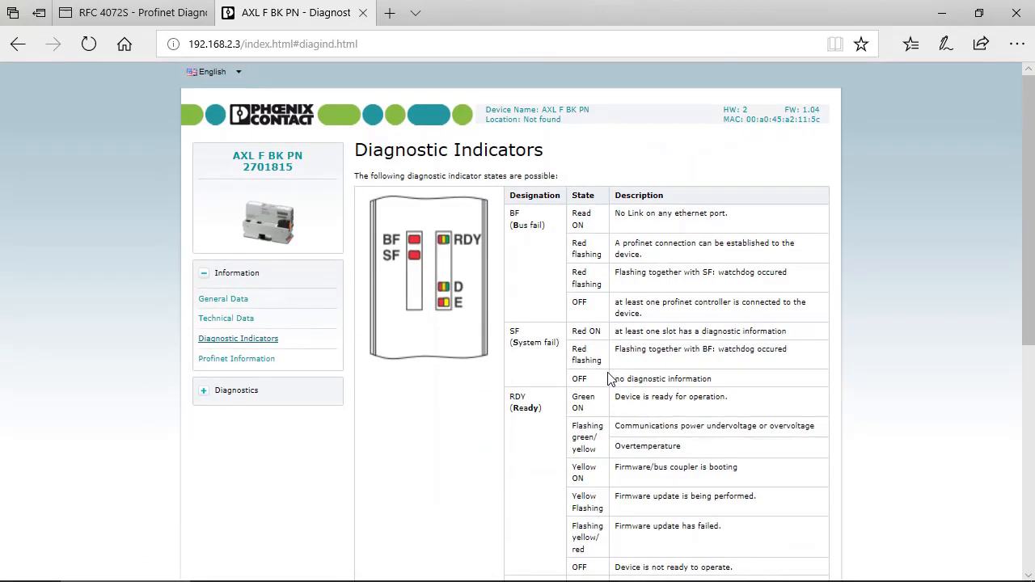
left_click(236, 358)
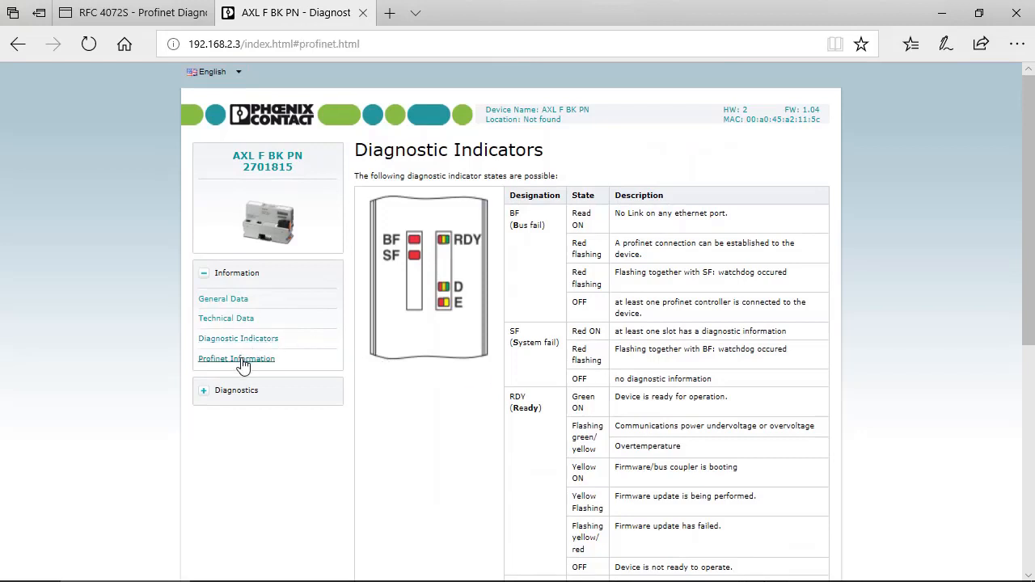
left_click(236, 358)
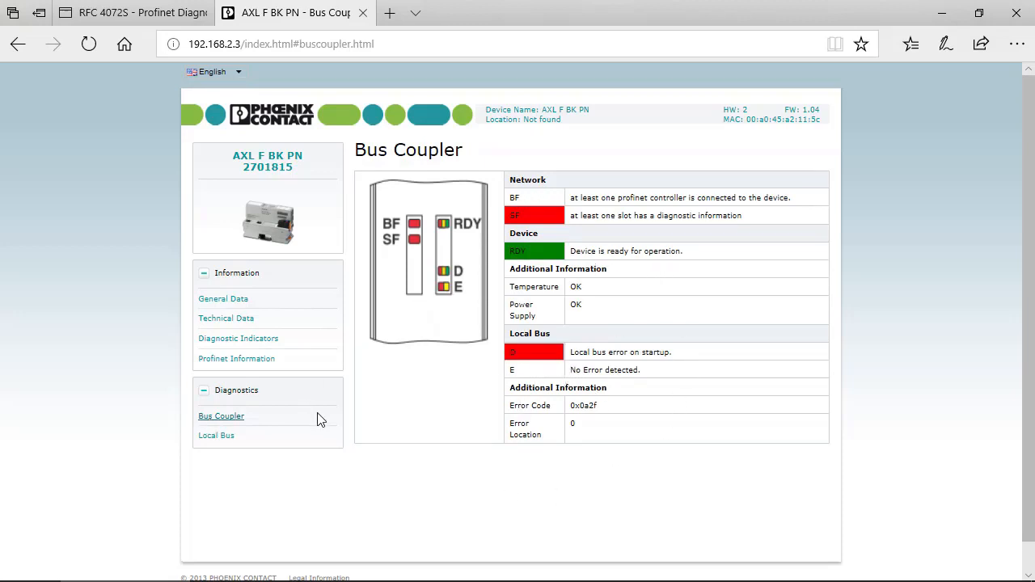
Check the Local Bus configuration read error, then return to the RFC 4072S tab
left_click(215, 435)
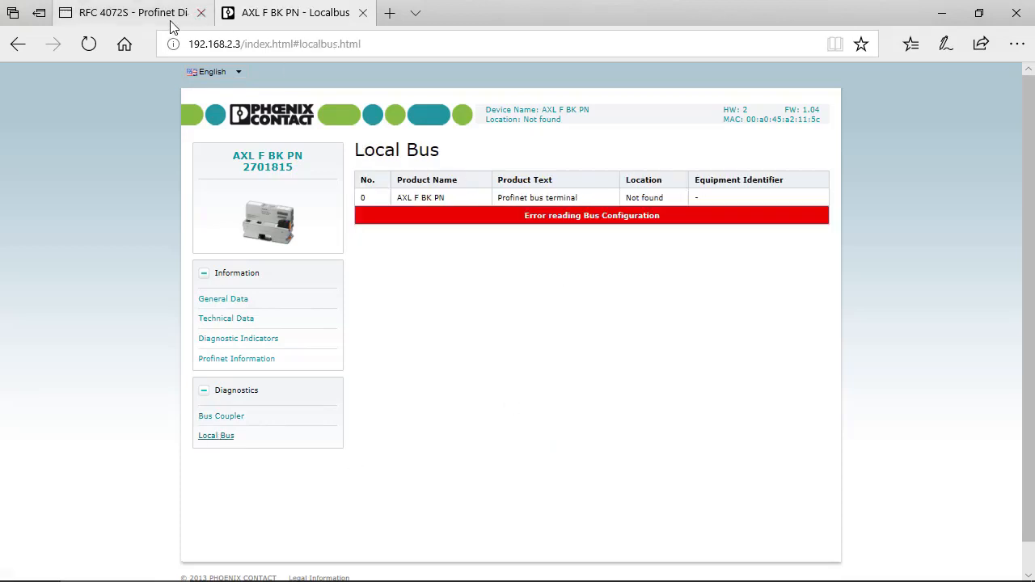
left_click(129, 12)
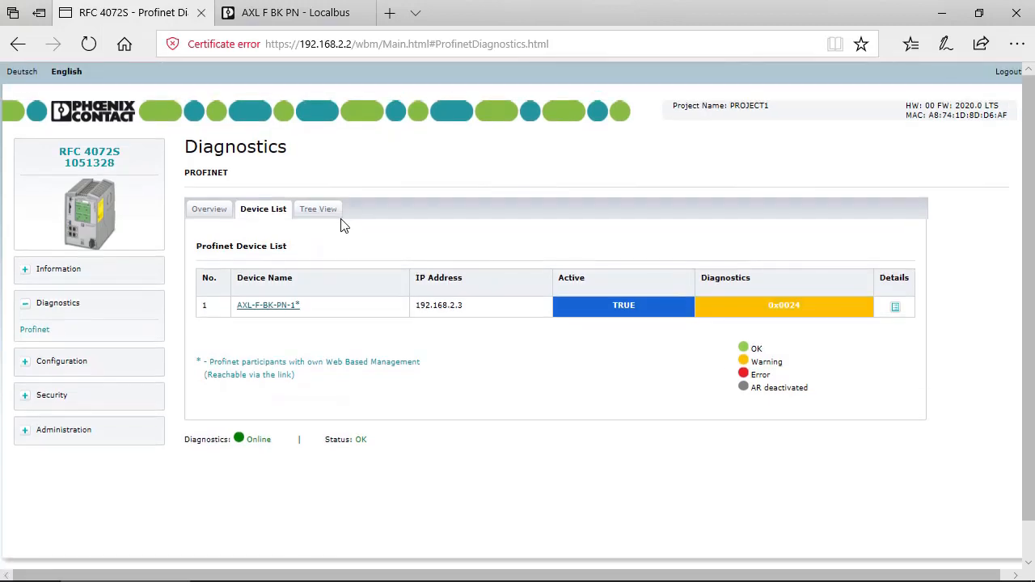
Show the Profinet tree view with station axl-f-bk-pn-1, module 1 and four submodules
left_click(318, 208)
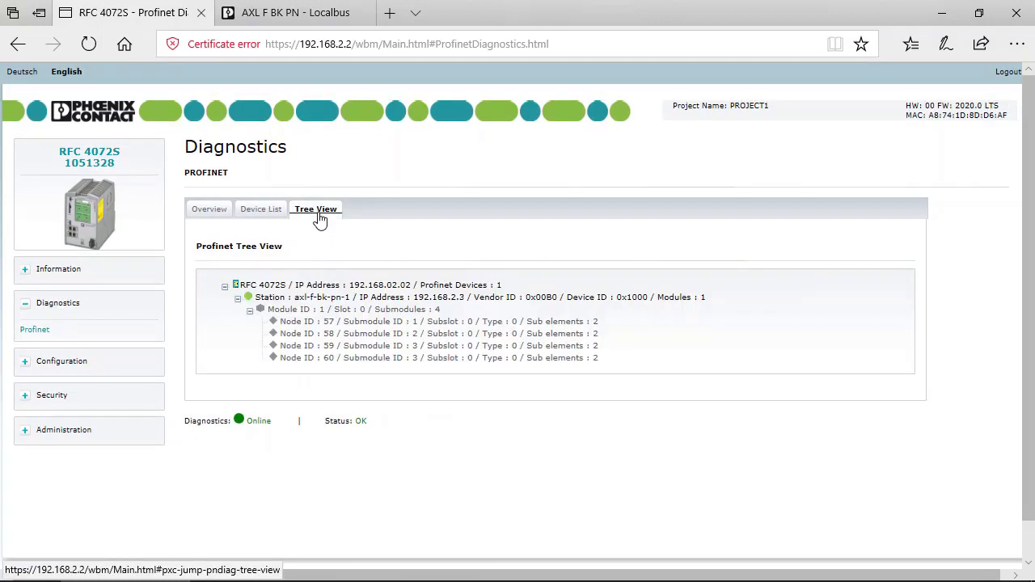
mouse_move(233, 314)
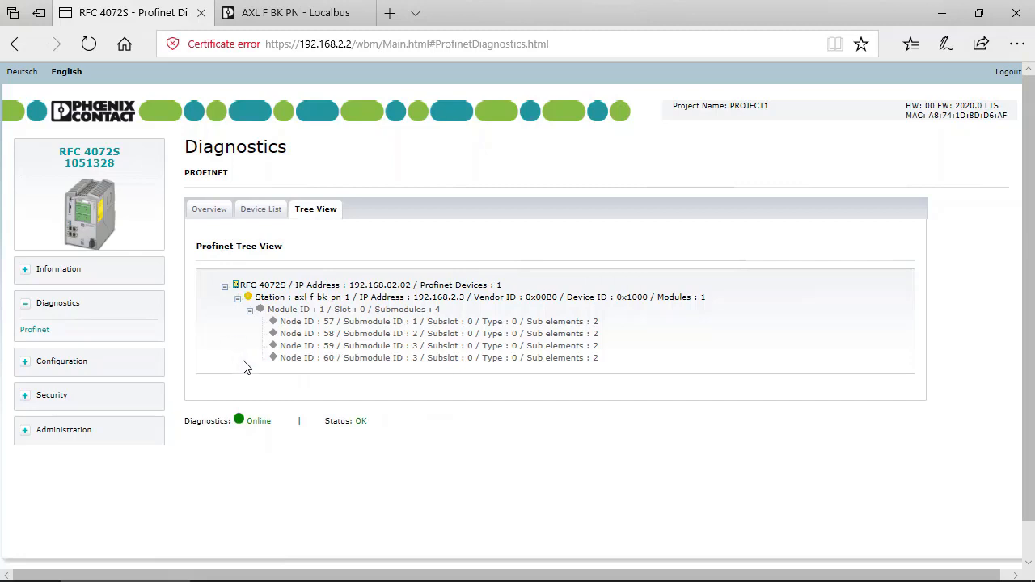
mouse_move(242, 278)
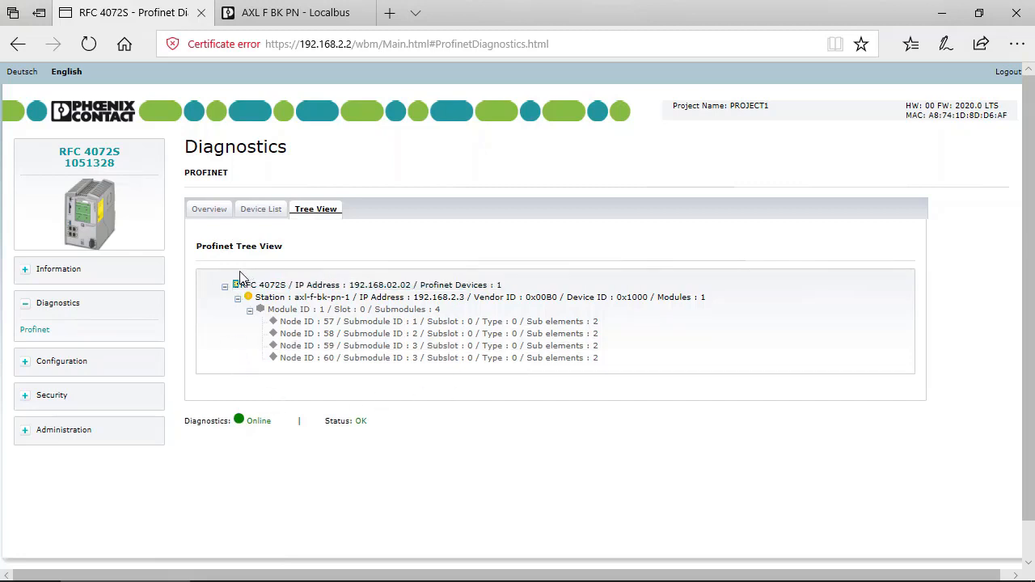